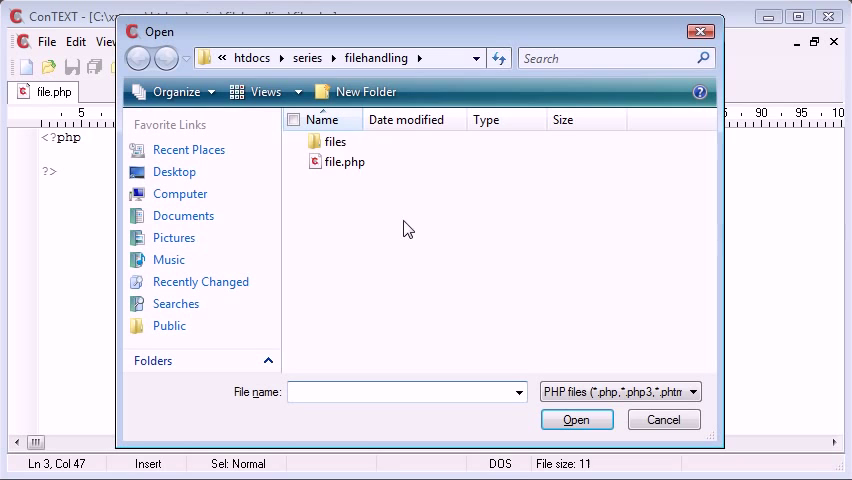
- Enter the 'files' folder in the Open dialog, listing firstfile.txt, secondfile.txt and thirdfile.txt
{"action": "left_click", "coordinate": [336, 140]}
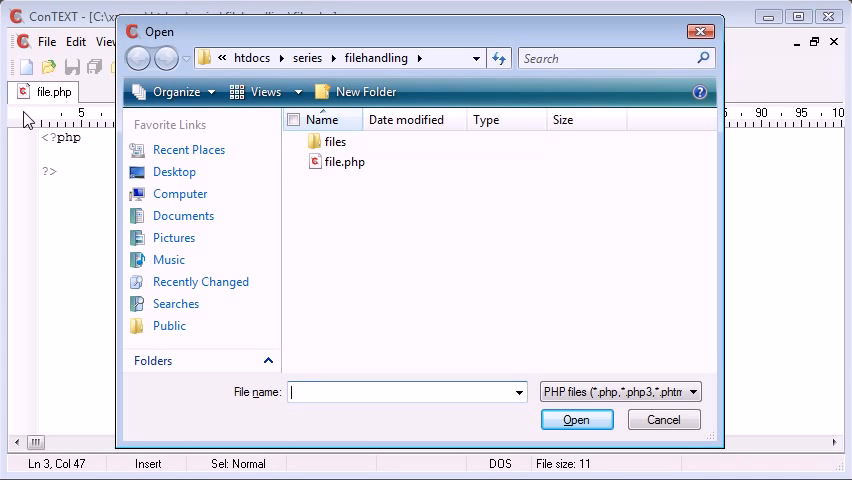
{"action": "left_click", "coordinate": [336, 140]}
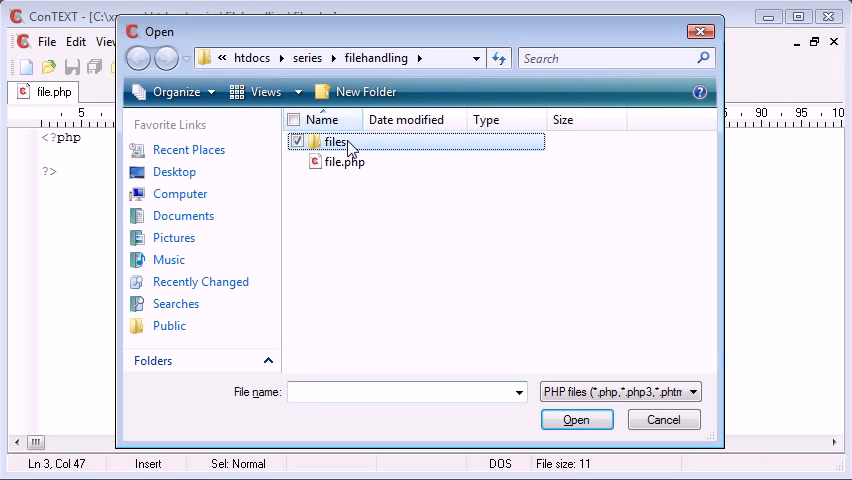
{"action": "double_click", "coordinate": [336, 140]}
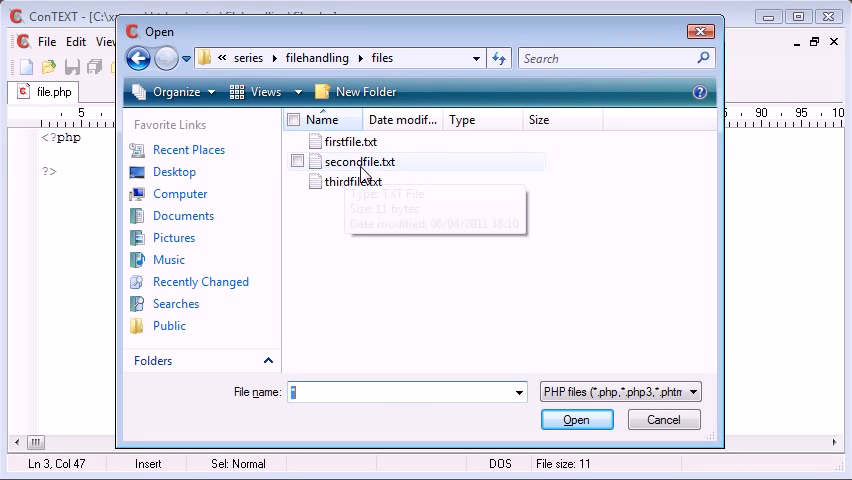
{"action": "mouse_move", "coordinate": [410, 200]}
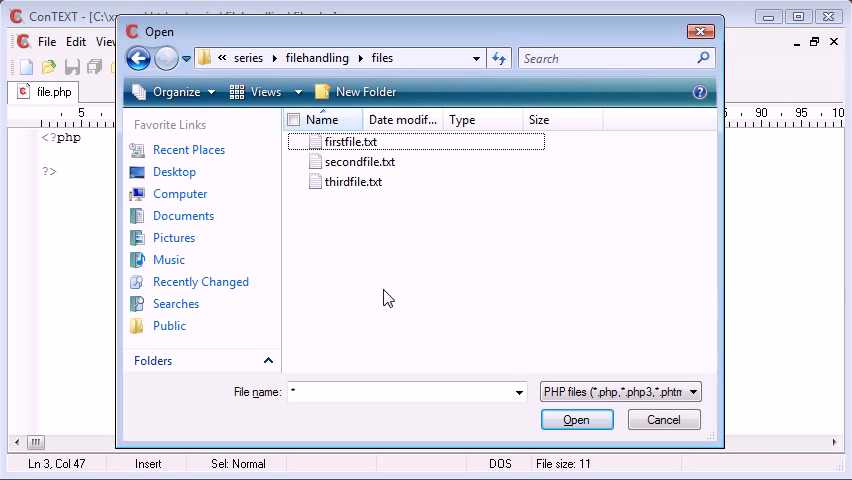
{"action": "mouse_move", "coordinate": [388, 292]}
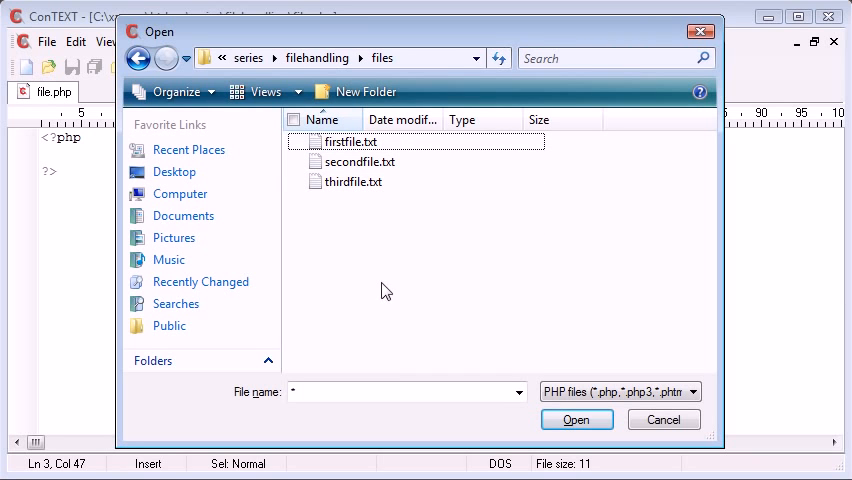
{"action": "mouse_move", "coordinate": [426, 300]}
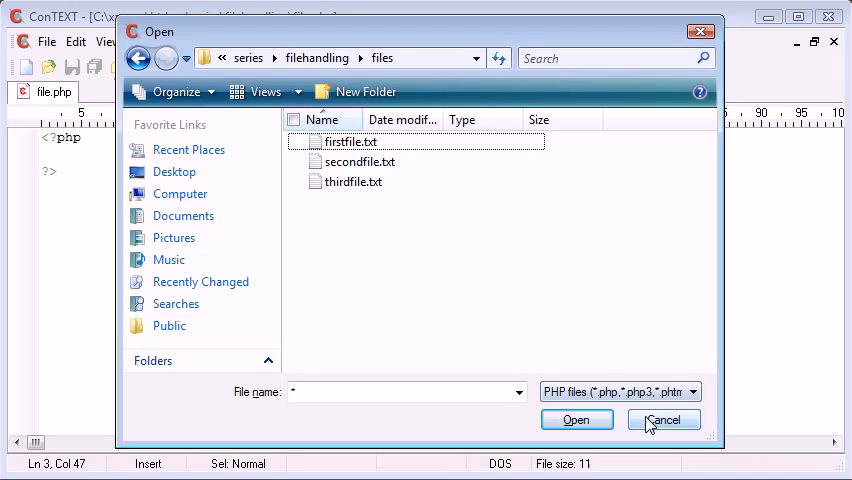
- Cancel the Open dialog to get back to the file.php editor
{"action": "left_click", "coordinate": [664, 420]}
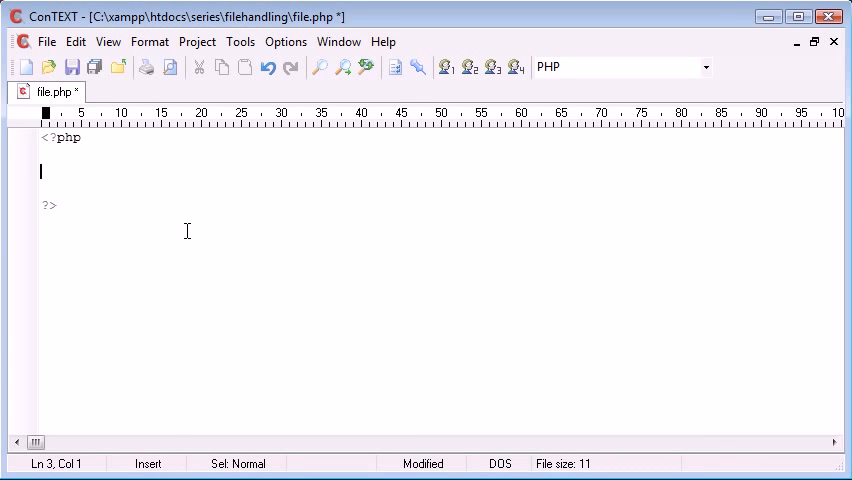
- Write $directory = 'files'; inside the PHP block and dismiss the Open dialog
{"action": "type", "text": "$c"}
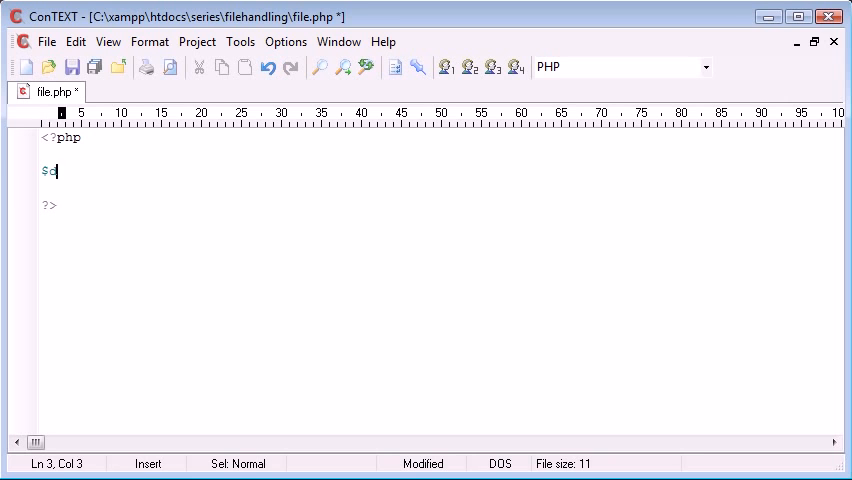
{"action": "type", "text": "irectory ="}
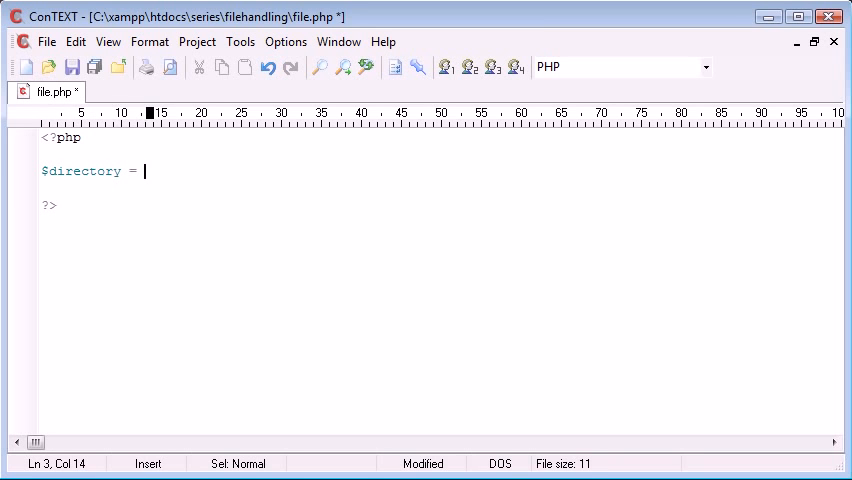
{"action": "type", "text": "'';"}
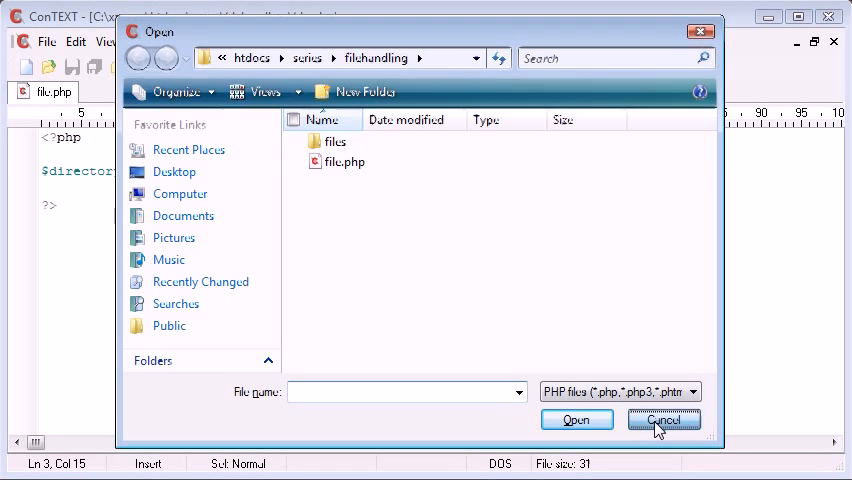
{"action": "left_click", "coordinate": [668, 420]}
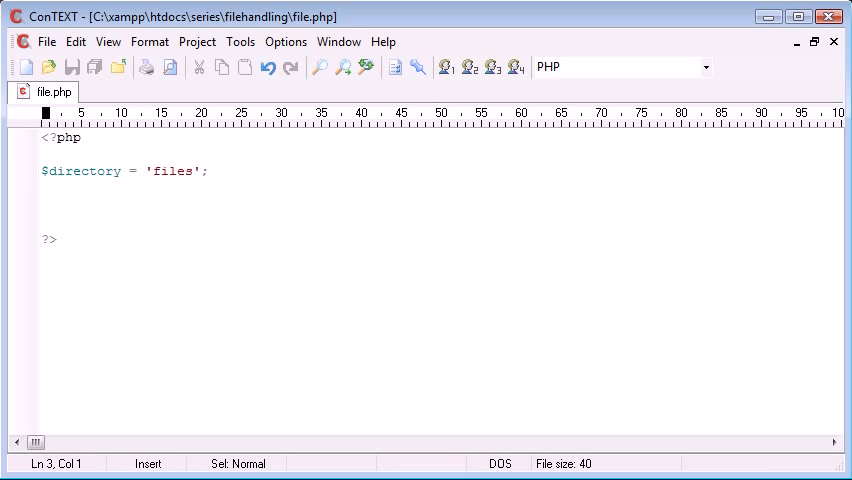
- Try renaming the variable to $file_to_read, then revert it to $directory and add a blank line
{"action": "double_click", "coordinate": [82, 170]}
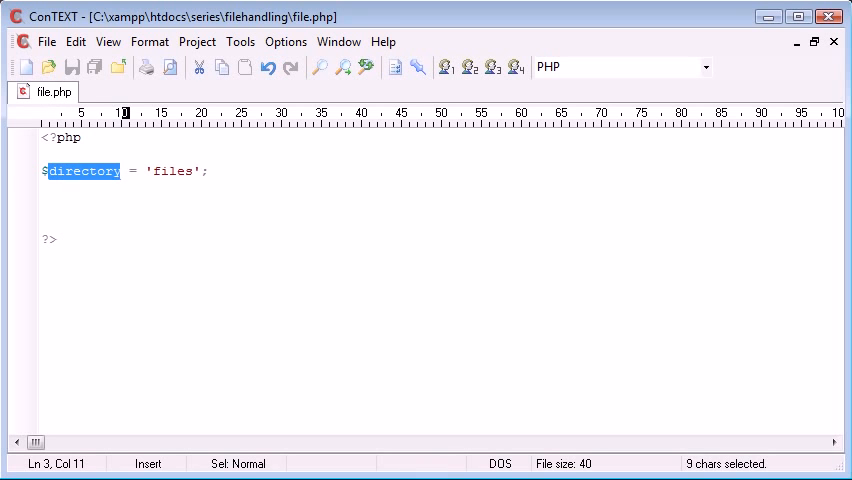
{"action": "type", "text": "file_to_read"}
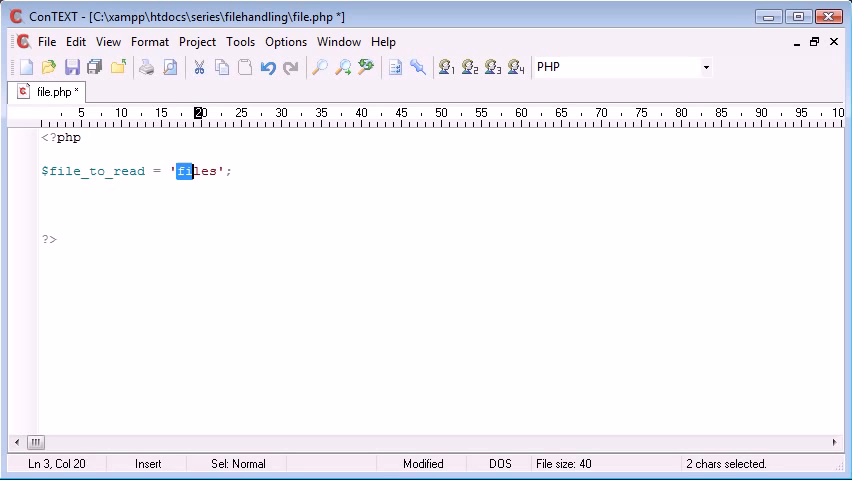
{"action": "type", "text": "files/"}
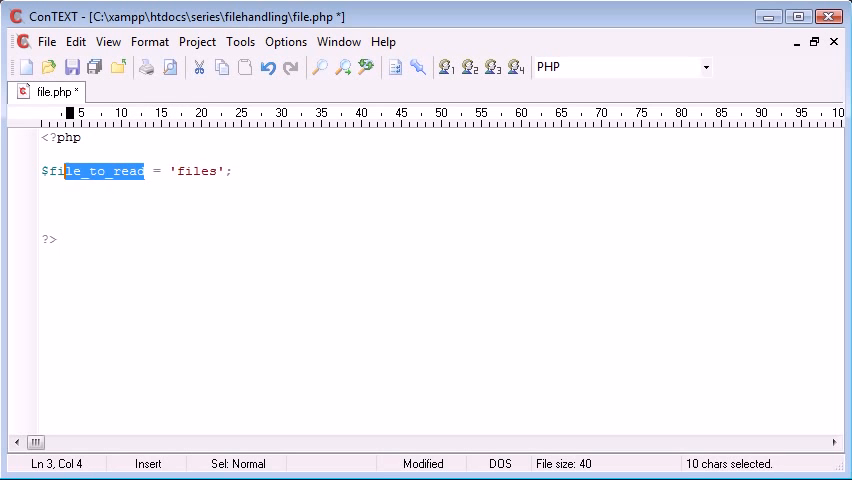
{"action": "type", "text": "directory"}
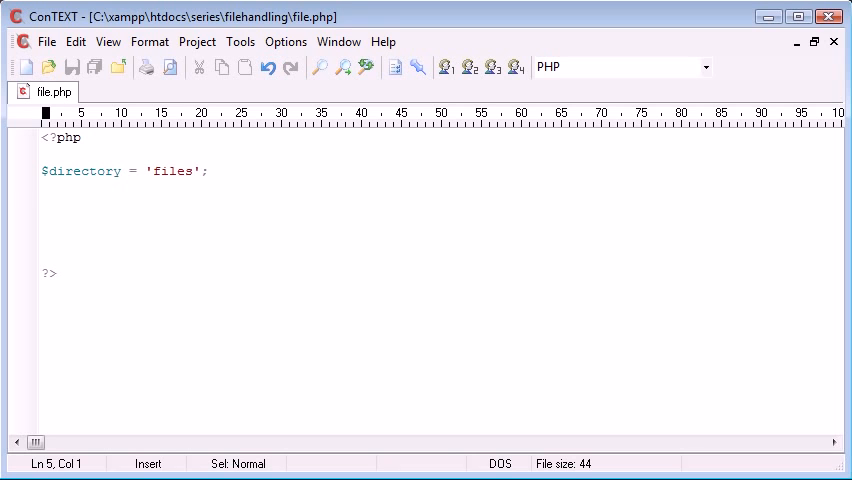
- Write $handle = opendir($directory.'/'); and start prefixing the line with if
{"action": "type", "text": "$"}
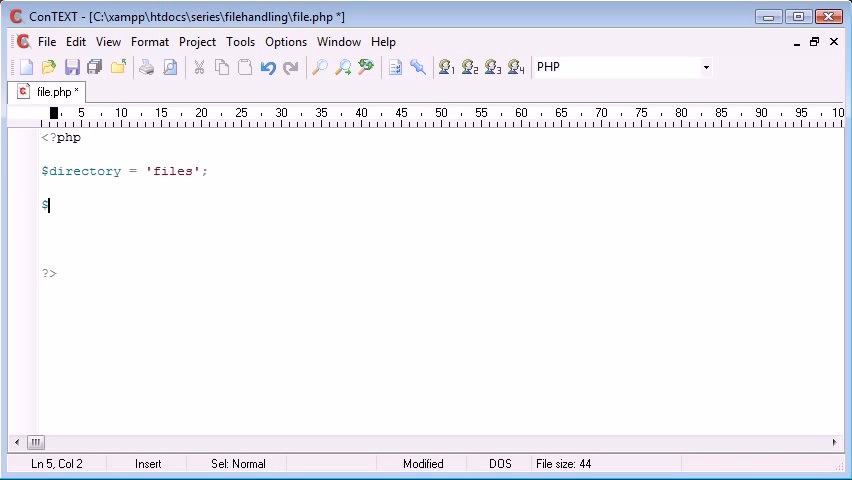
{"action": "type", "text": "handle = opendir();"}
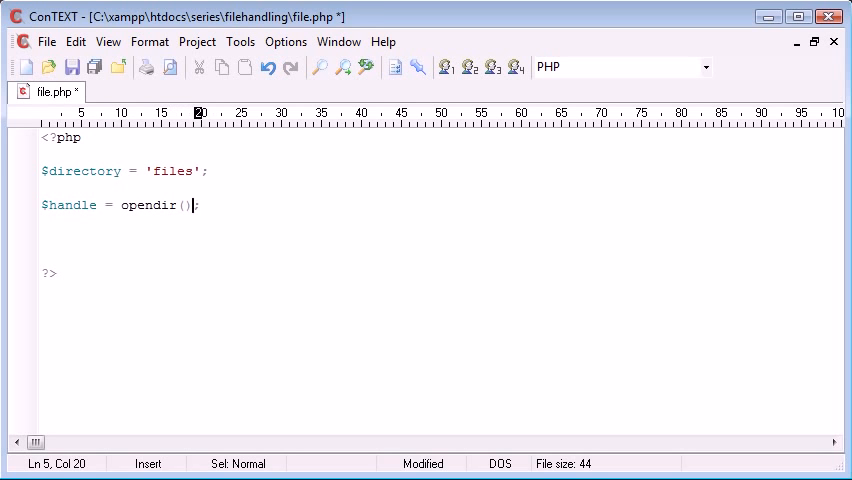
{"action": "type", "text": "$directory."}
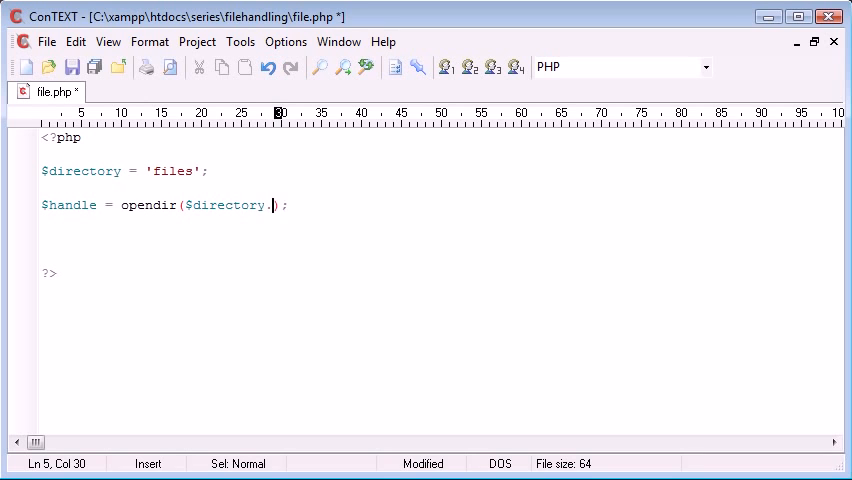
{"action": "type", "text": "'/'"}
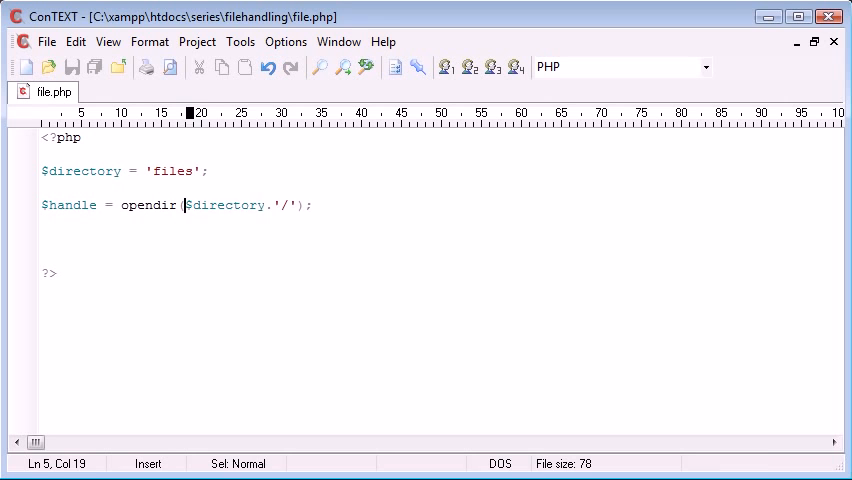
{"action": "left_click", "coordinate": [192, 172]}
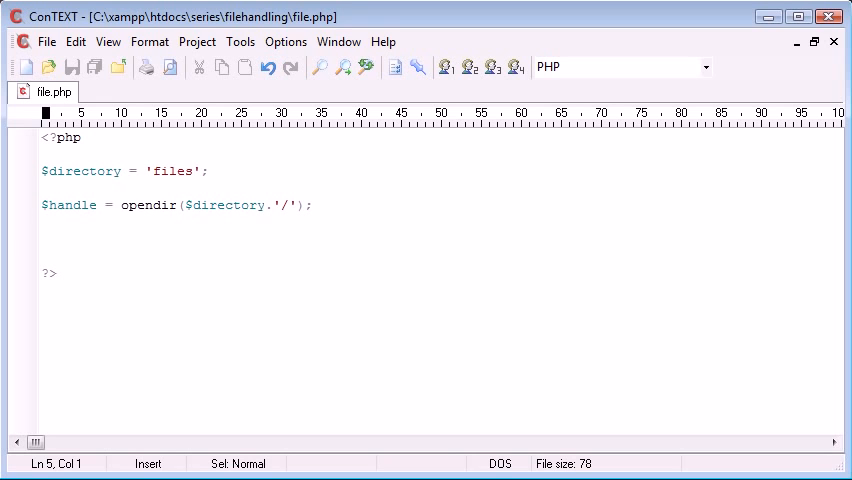
{"action": "type", "text": "if ("}
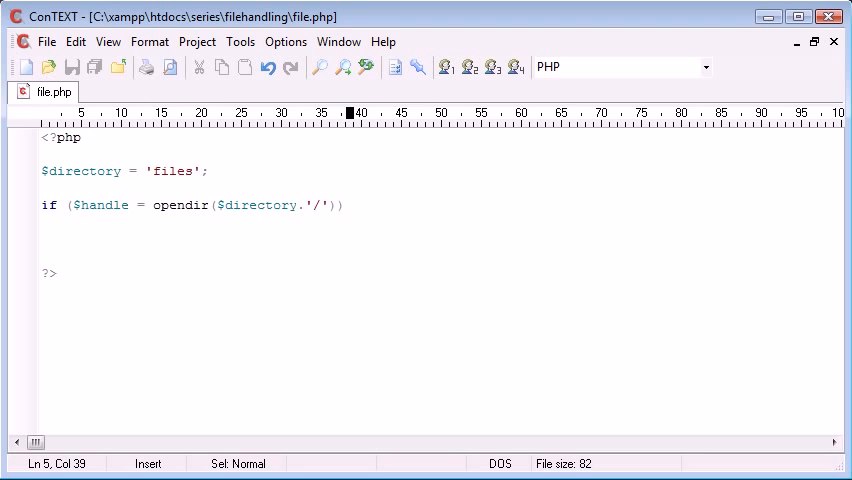
{"action": "mouse_move", "coordinate": [410, 276]}
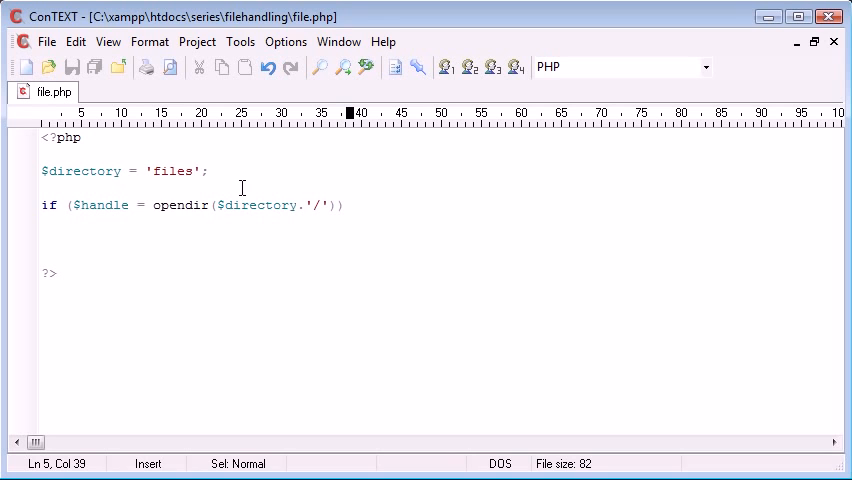
{"action": "mouse_move", "coordinate": [144, 204]}
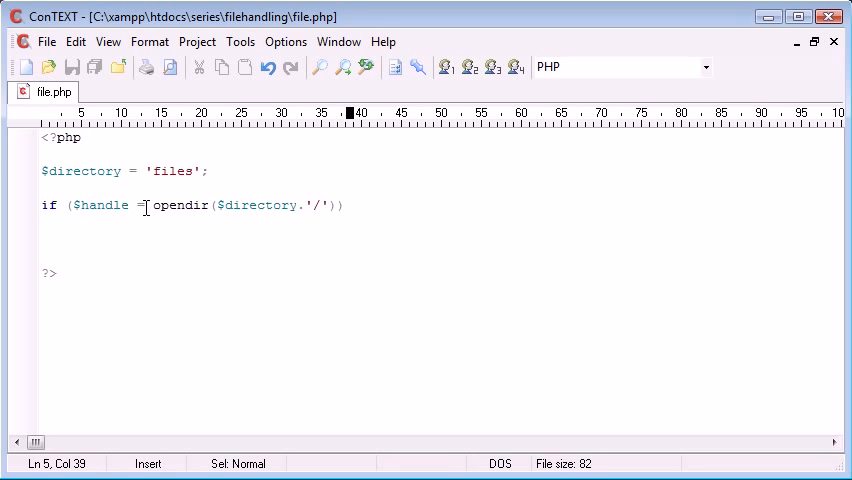
- Add the opening brace after the if condition and a closing brace below it
{"action": "type", "text": "{"}
{"action": "left_click", "coordinate": [440, 240]}
{"action": "type", "text": "}"}
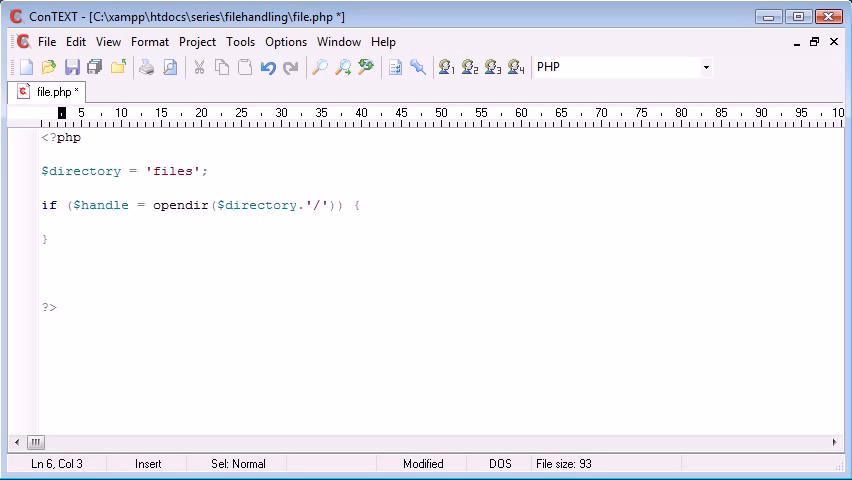
- Write echo 'Looking inside '.$directory; inside the braces and save with Ctrl+S
{"action": "type", "text": "echo 'I';"}
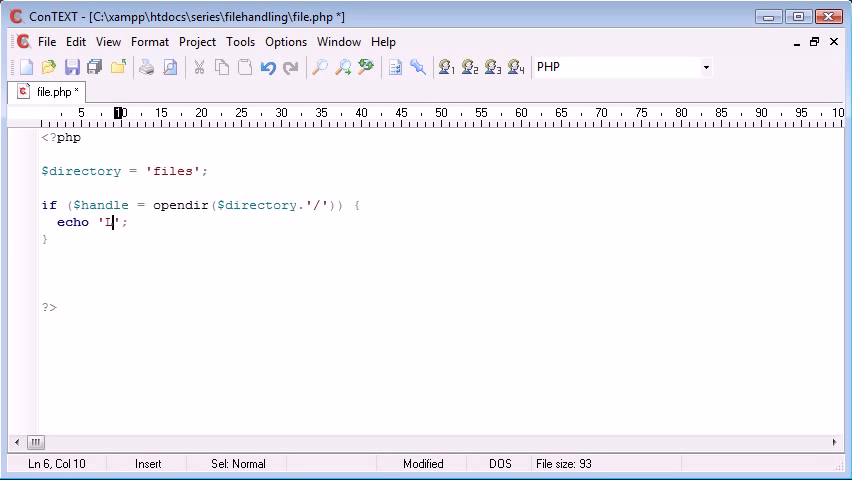
{"action": "type", "text": "Looking inside"}
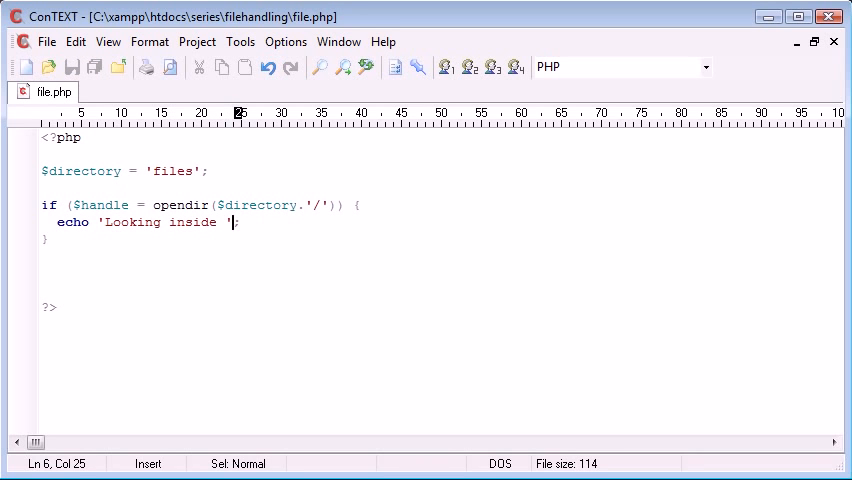
{"action": "type", "text": ".$di"}
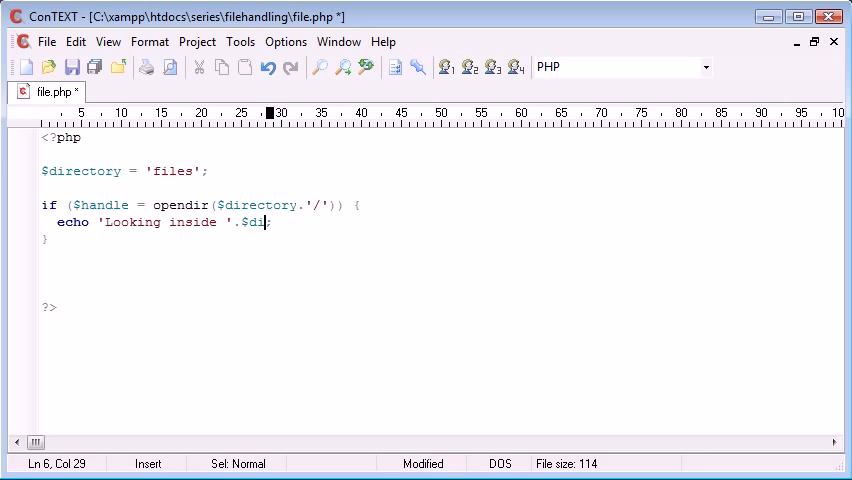
{"action": "type", "text": "rectory"}
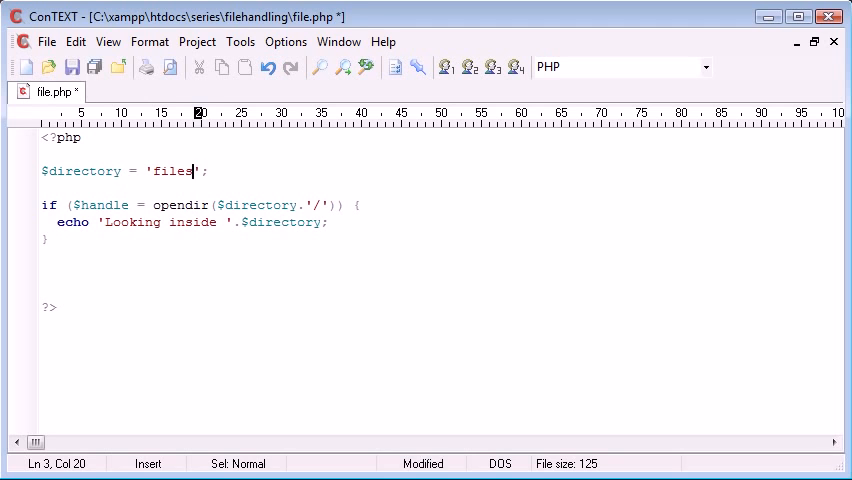
{"action": "key", "text": "Ctrl+S"}
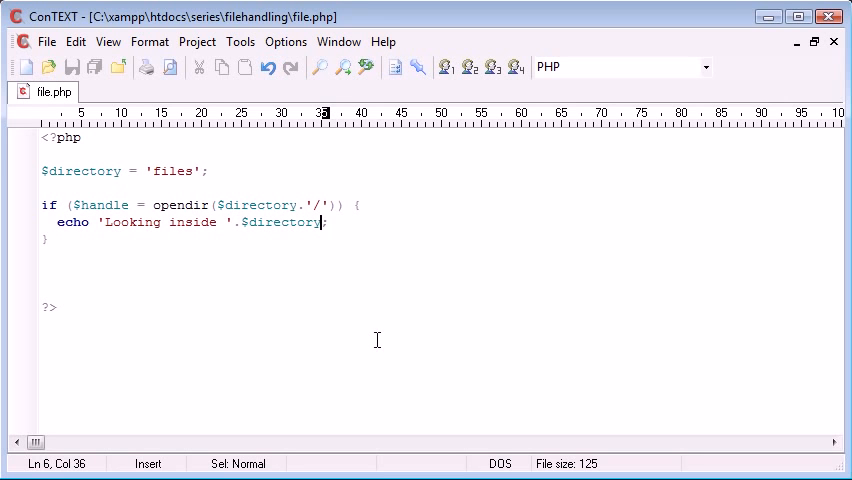
- Append .'<br>' to the echo line and save the script again
{"action": "type", "text": ".'<"}
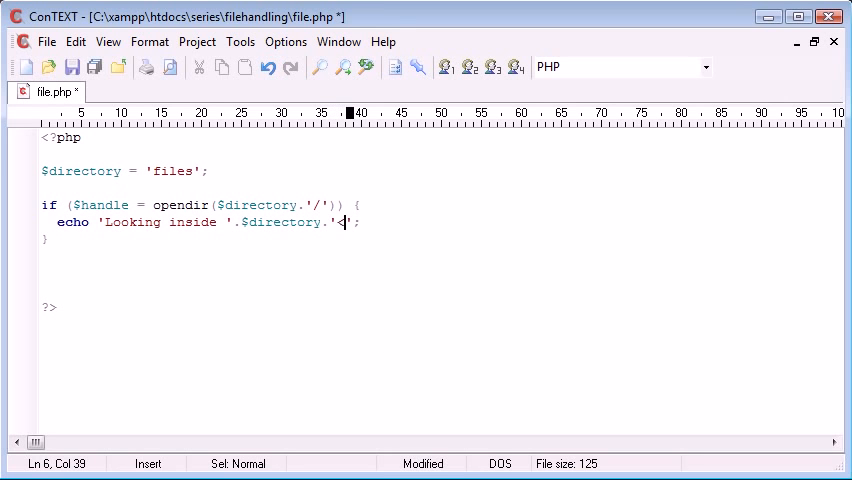
{"action": "type", "text": "<br>"}
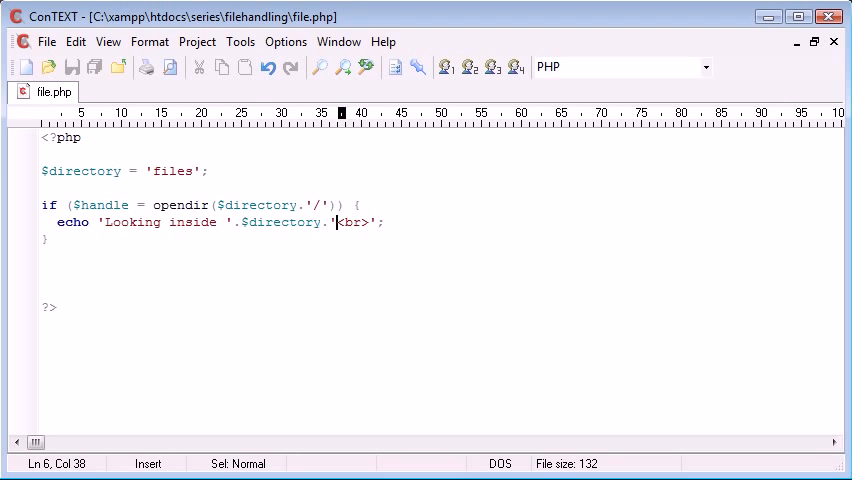
{"action": "left_click", "coordinate": [222, 222]}
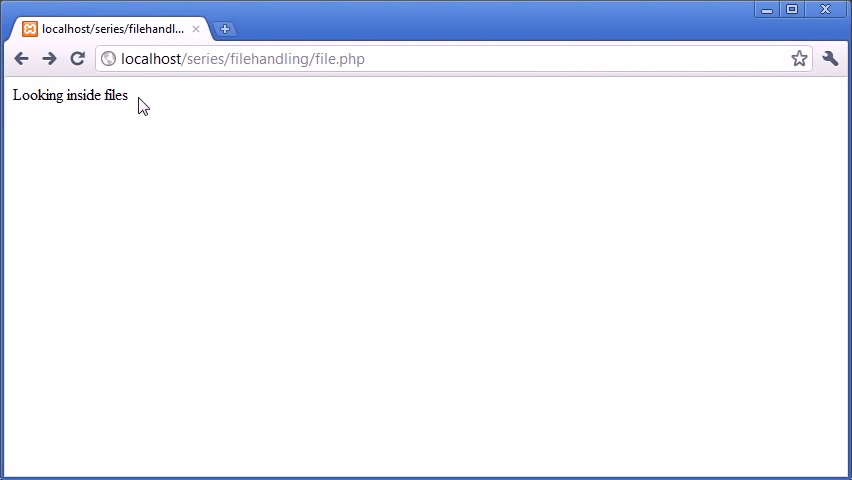
- Refresh localhost/series/filehandling/file.php in Chrome to see 'Looking inside files'
{"action": "double_click", "coordinate": [112, 100]}
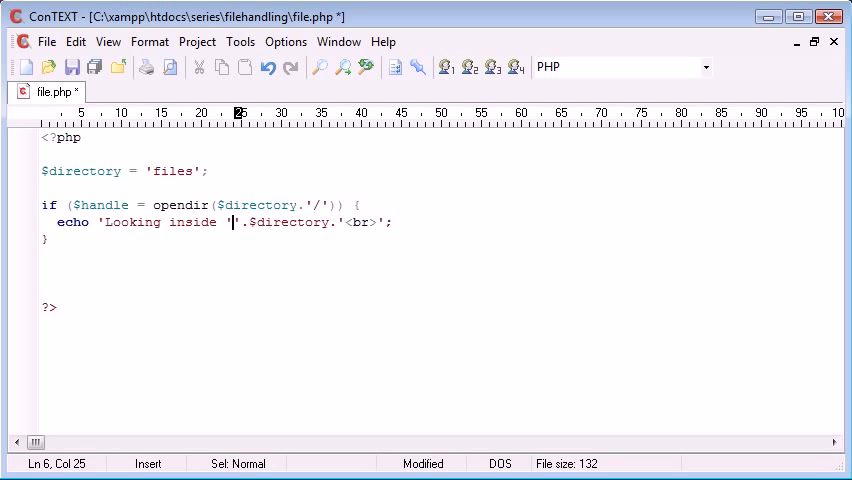
- Wrap .$directory. in escaped \' quotes and follow it with a colon in the echo
{"action": "type", "text": "\\"}
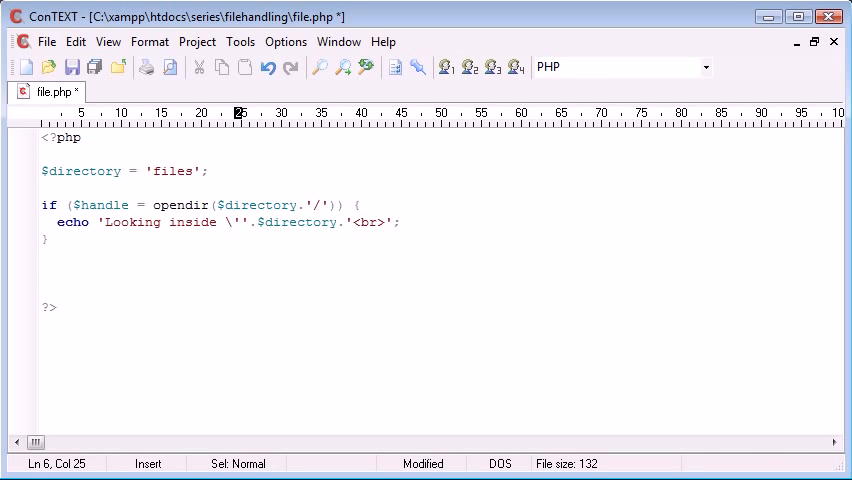
{"action": "left_click_drag", "start_coordinate": [236, 222], "coordinate": [244, 222]}
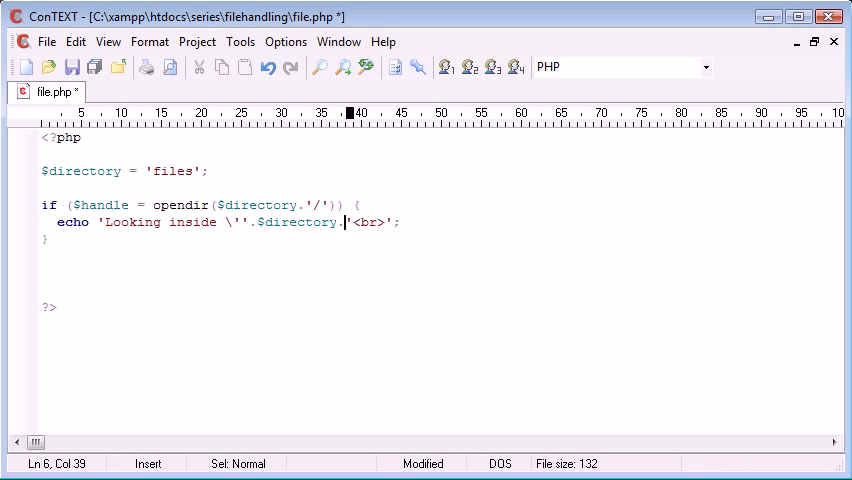
{"action": "type", "text": "'\\"}
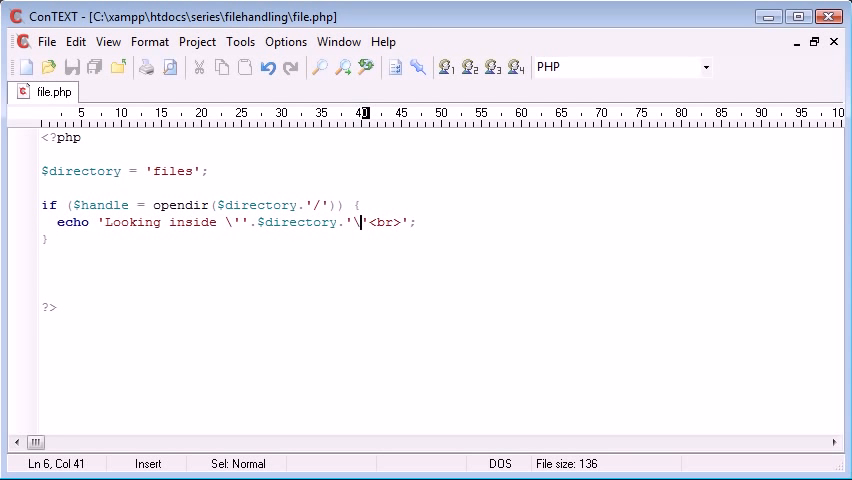
{"action": "type", "text": ":"}
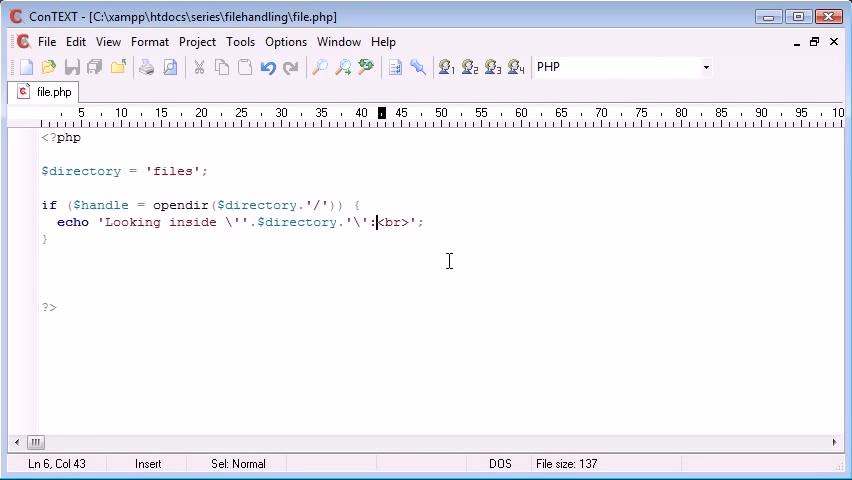
- Begin an empty while () { loop on a new line inside the if block
{"action": "key", "text": "Enter"}
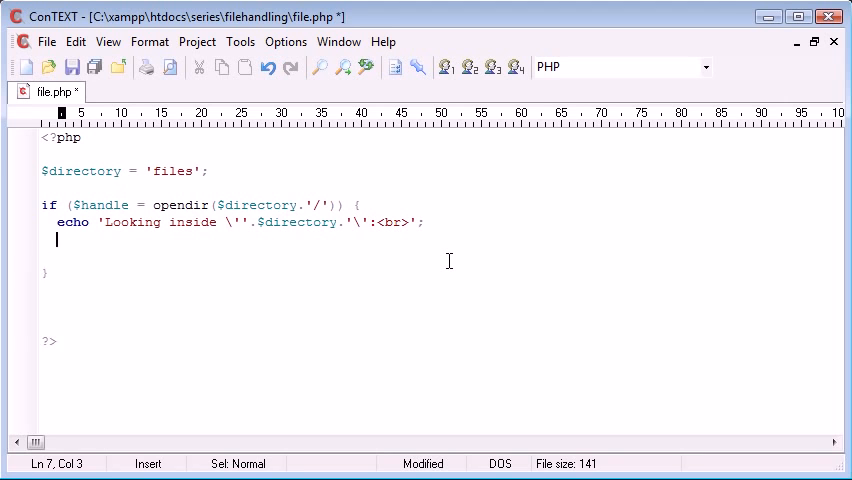
{"action": "type", "text": "while () {"}
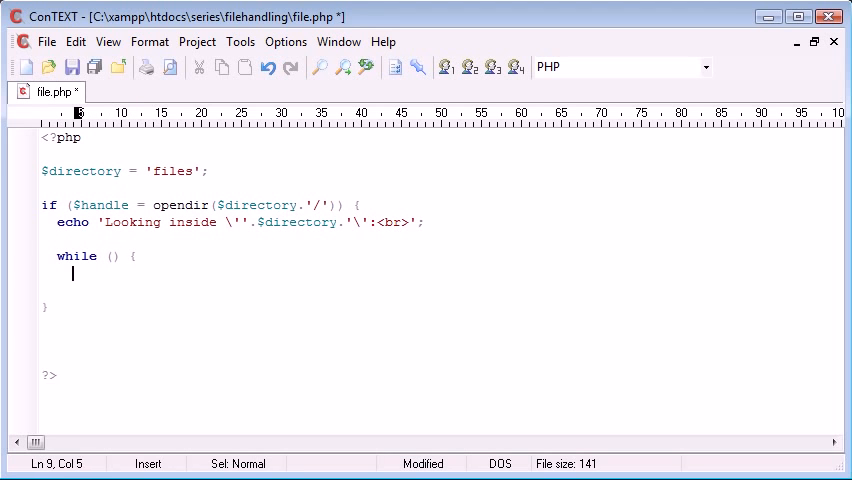